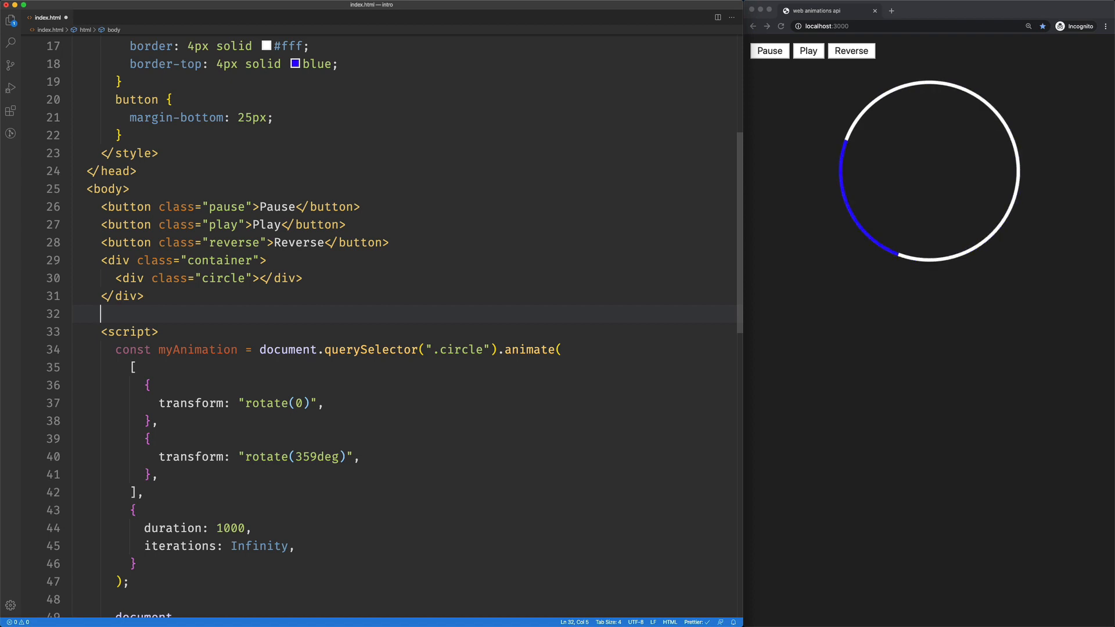
# Step: Create a div#playback with Emmet below the container div
pyautogui.write('div#')
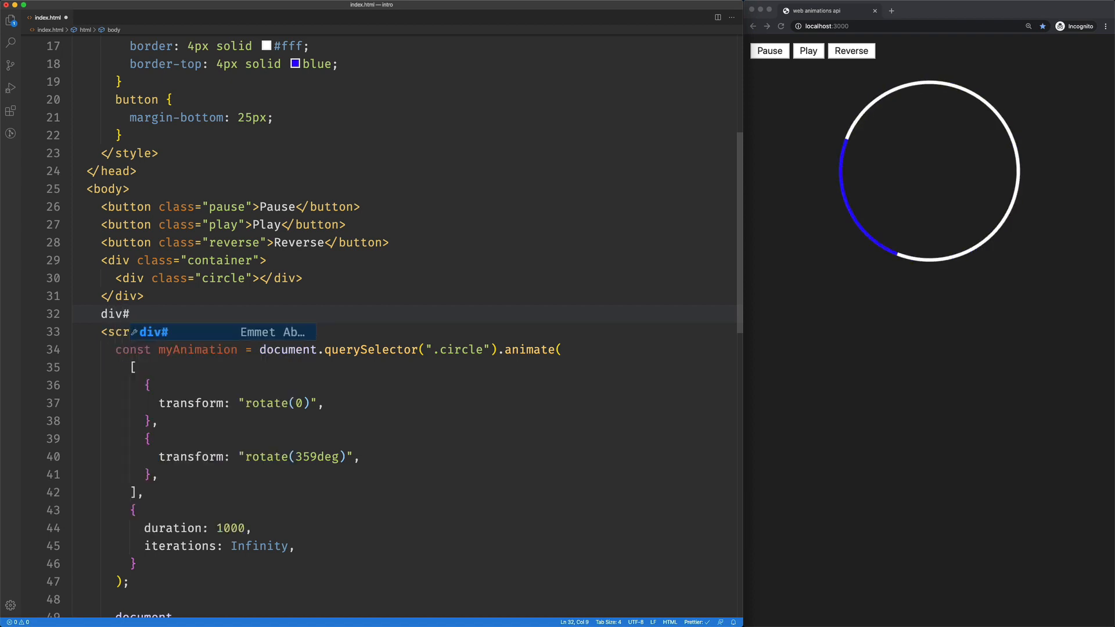
pyautogui.write('num')
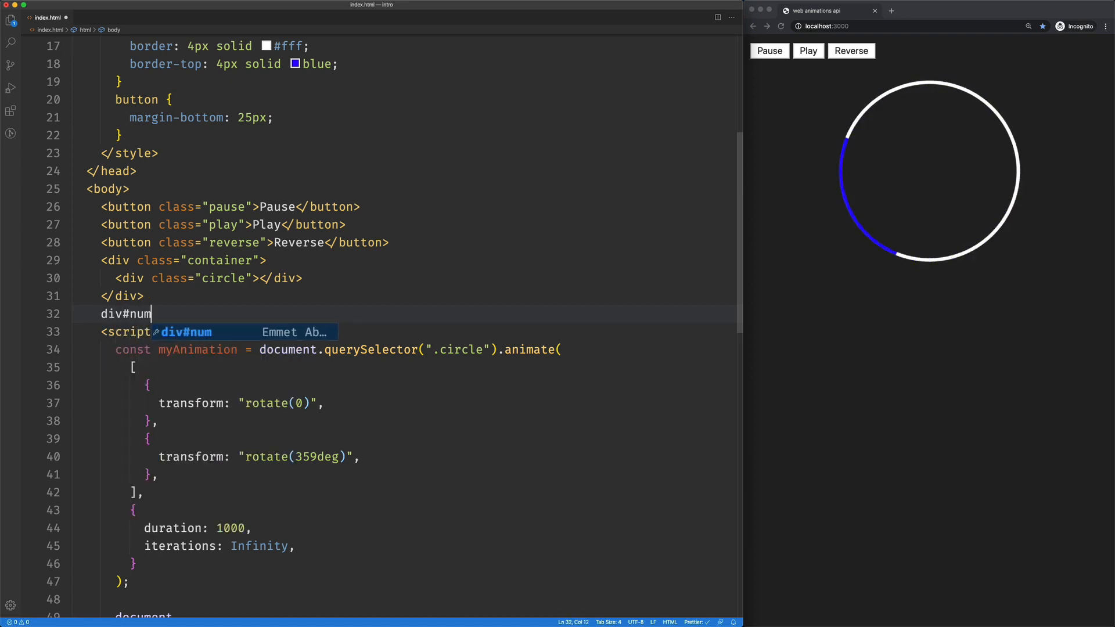
pyautogui.write('playback">')
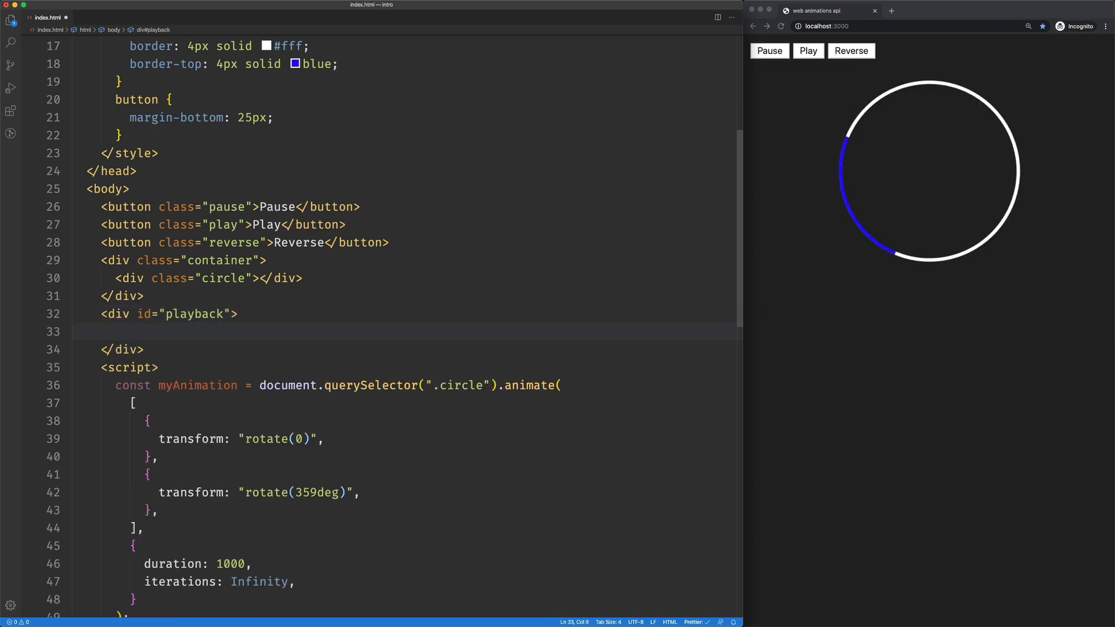
# Step: Add a range input with min 0.5, max 7 and step 0.5
pyautogui.write('<input type="ra">')
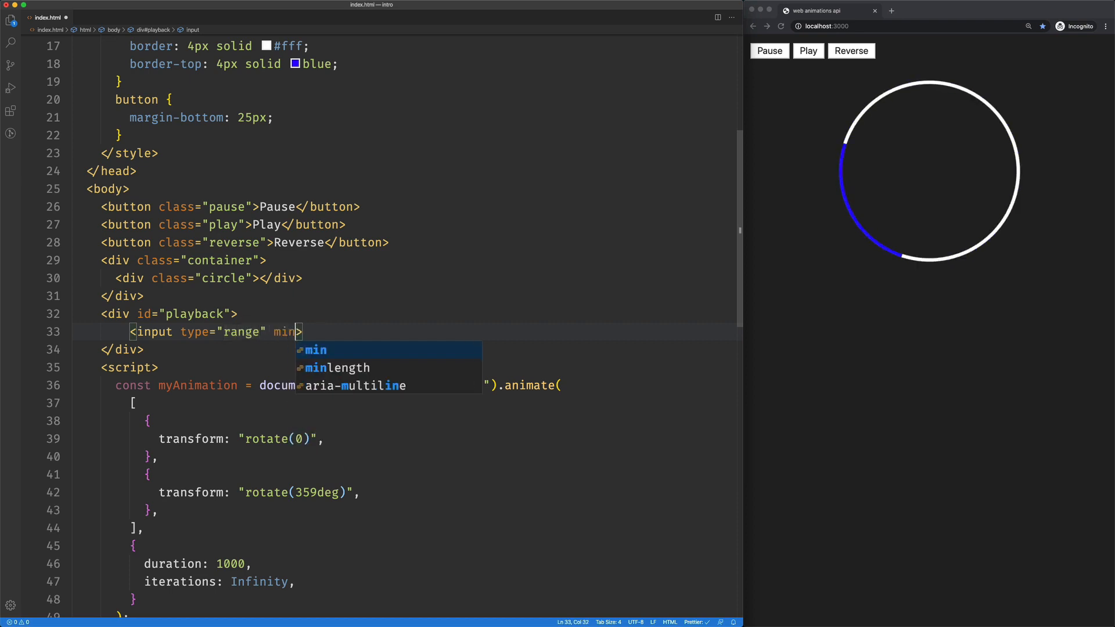
pyautogui.write('="0.5"')
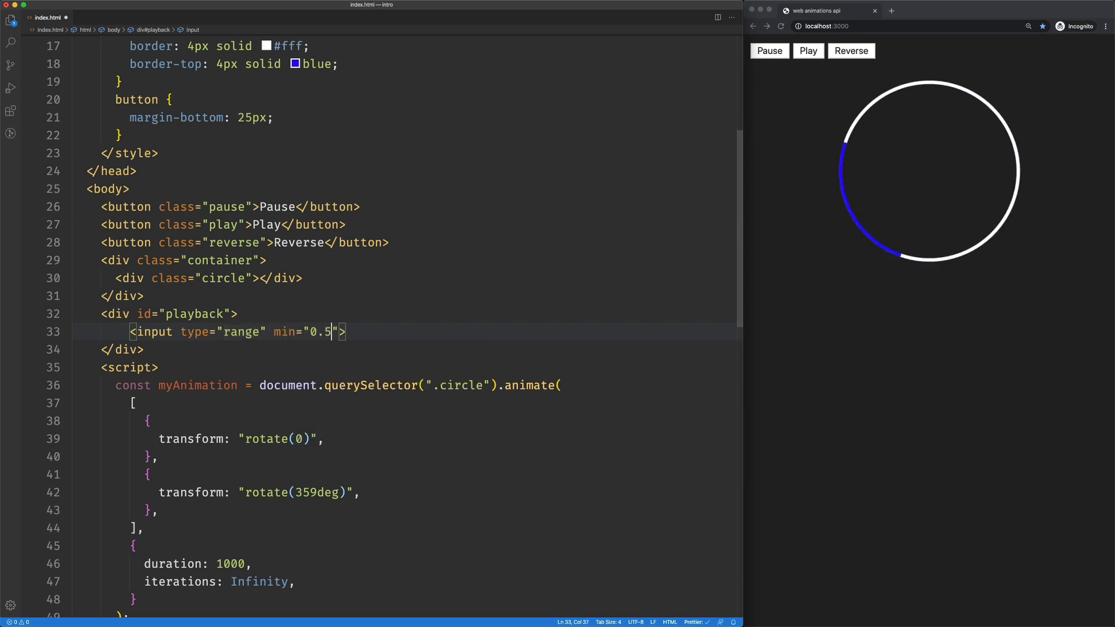
pyautogui.write('max=""')
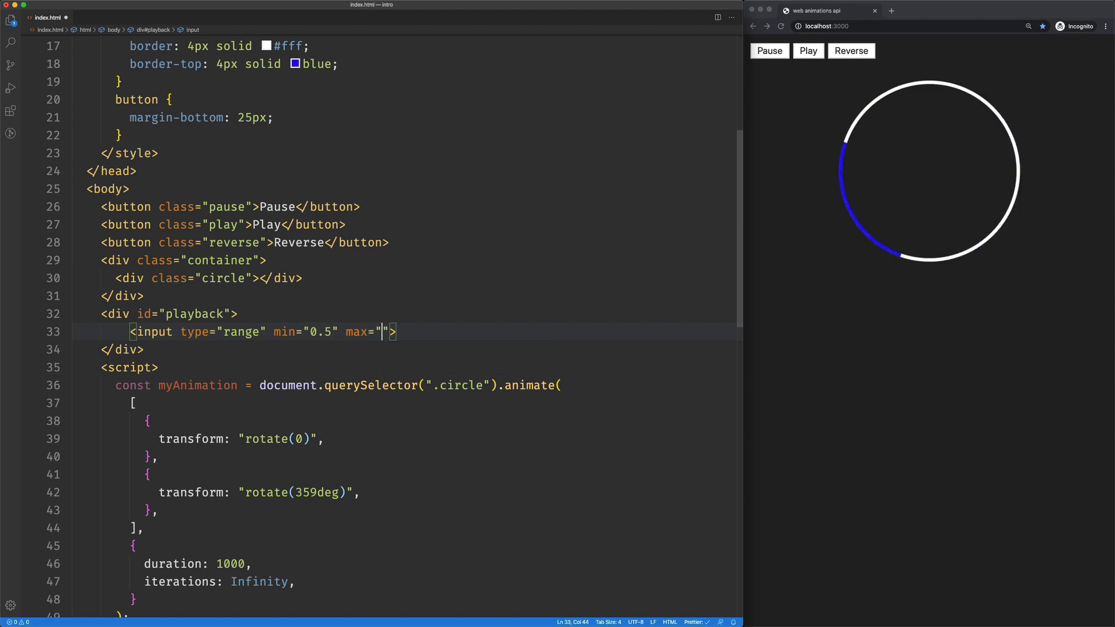
pyautogui.write('7')
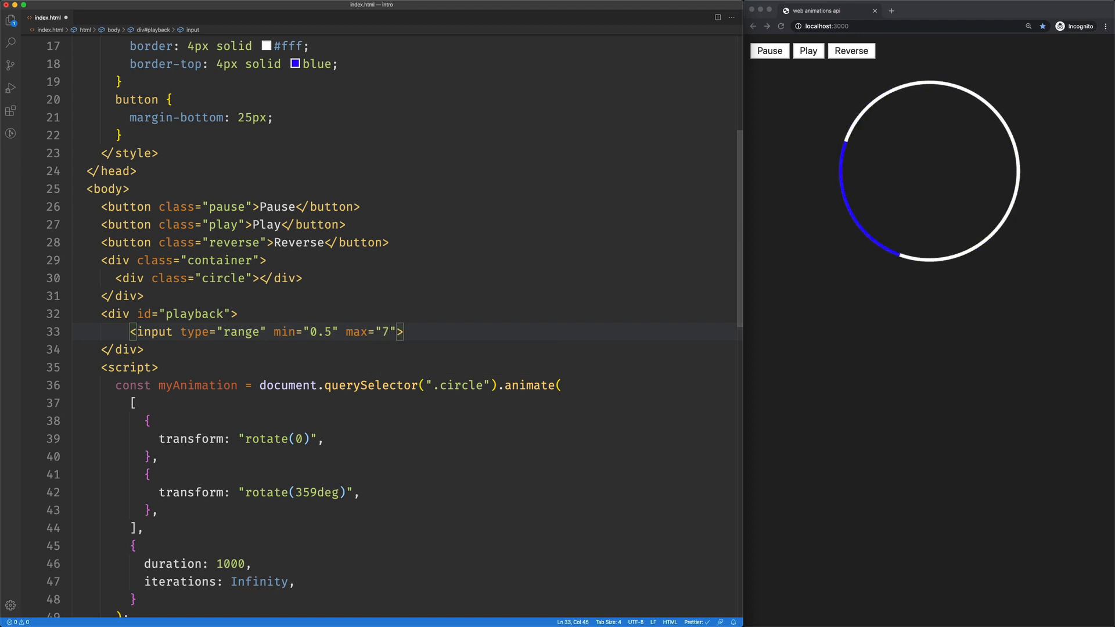
pyautogui.write('steps')
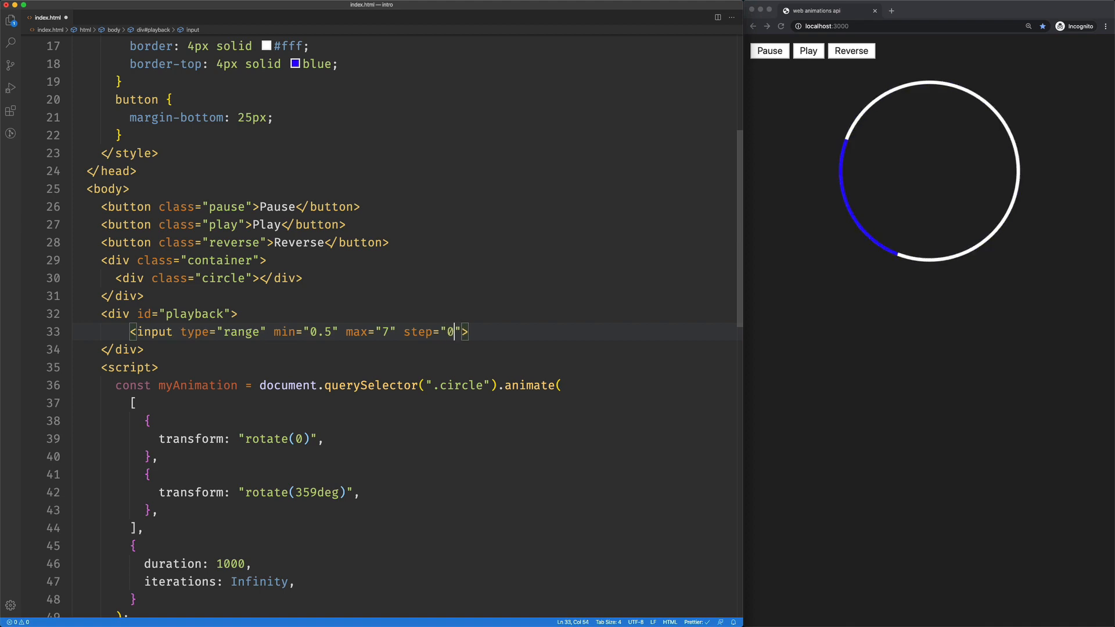
pyautogui.write('.5')
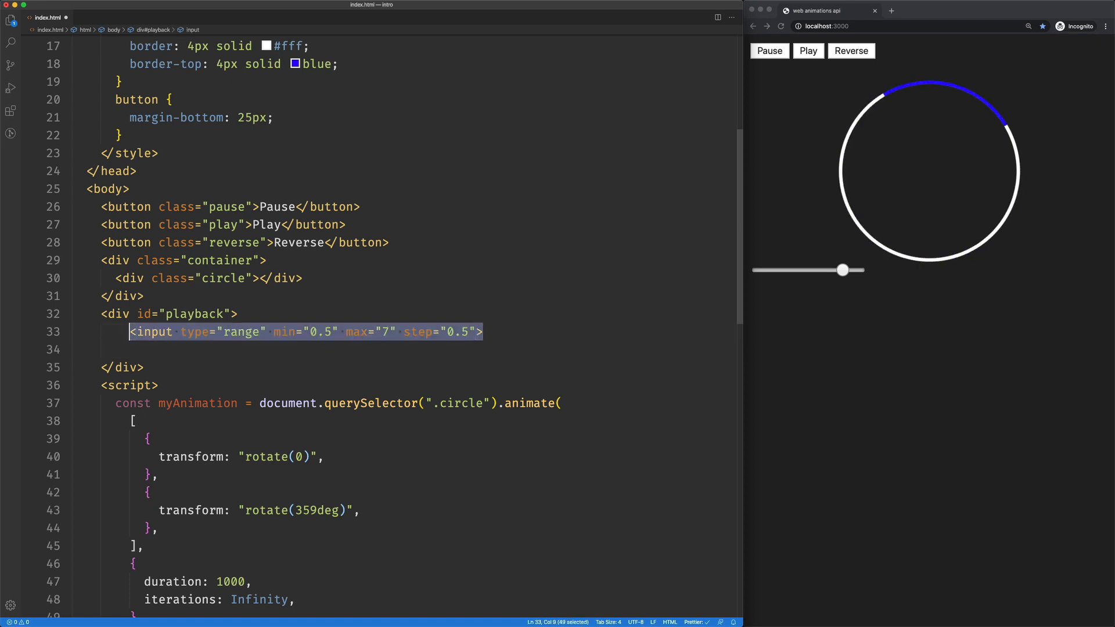
# Step: Wrap the slider in a div and add an empty div with id 'current'
pyautogui.write('do')
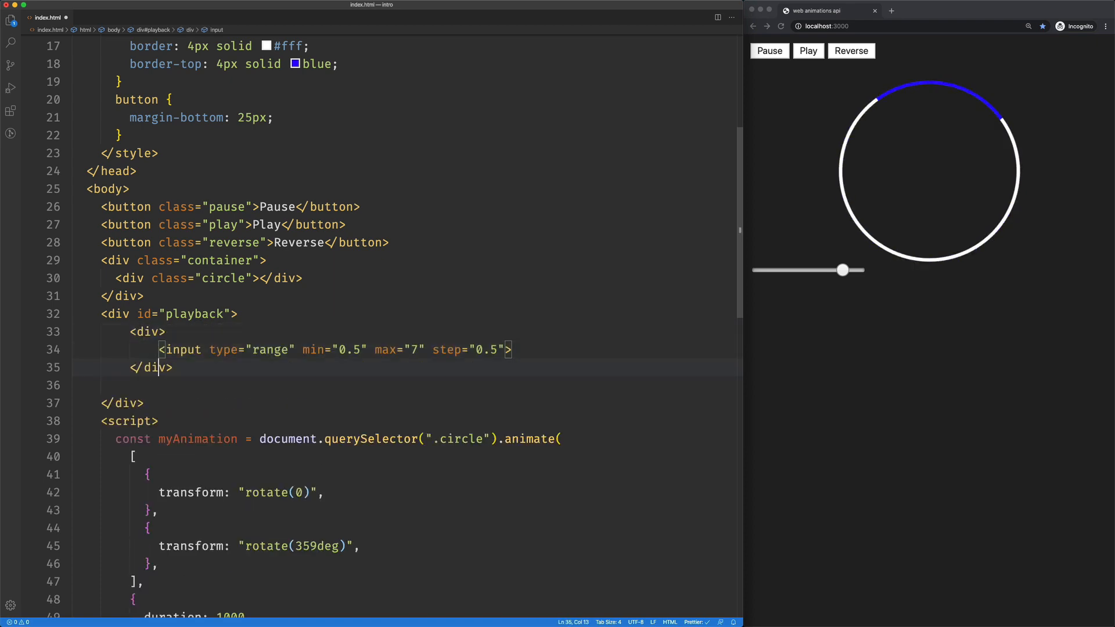
pyautogui.write('div ></div>')
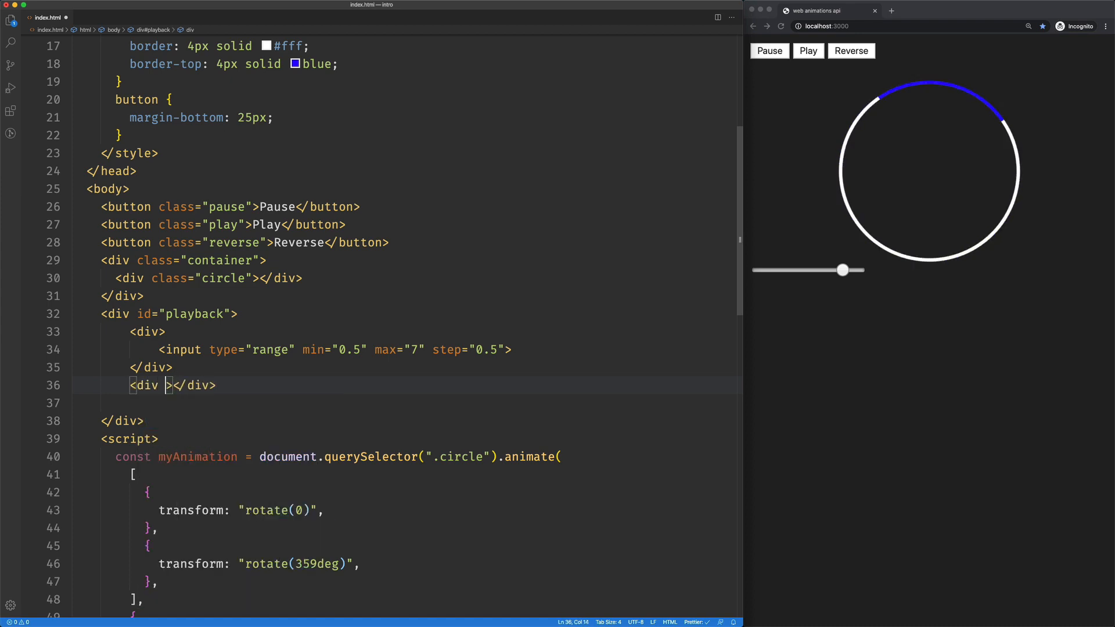
pyautogui.write('id=""')
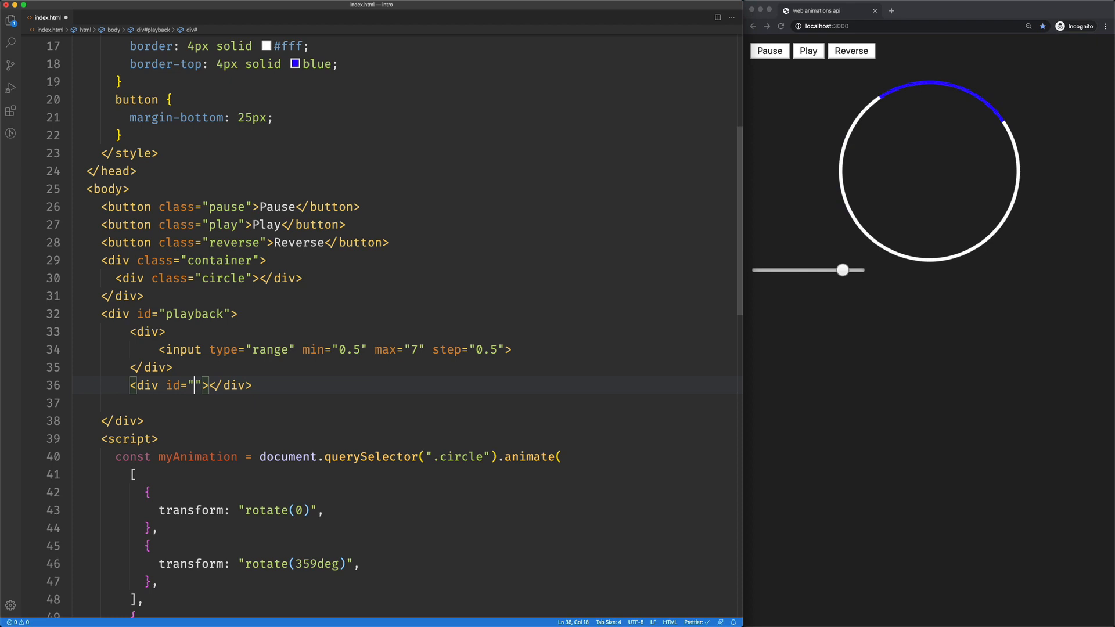
pyautogui.write('current')
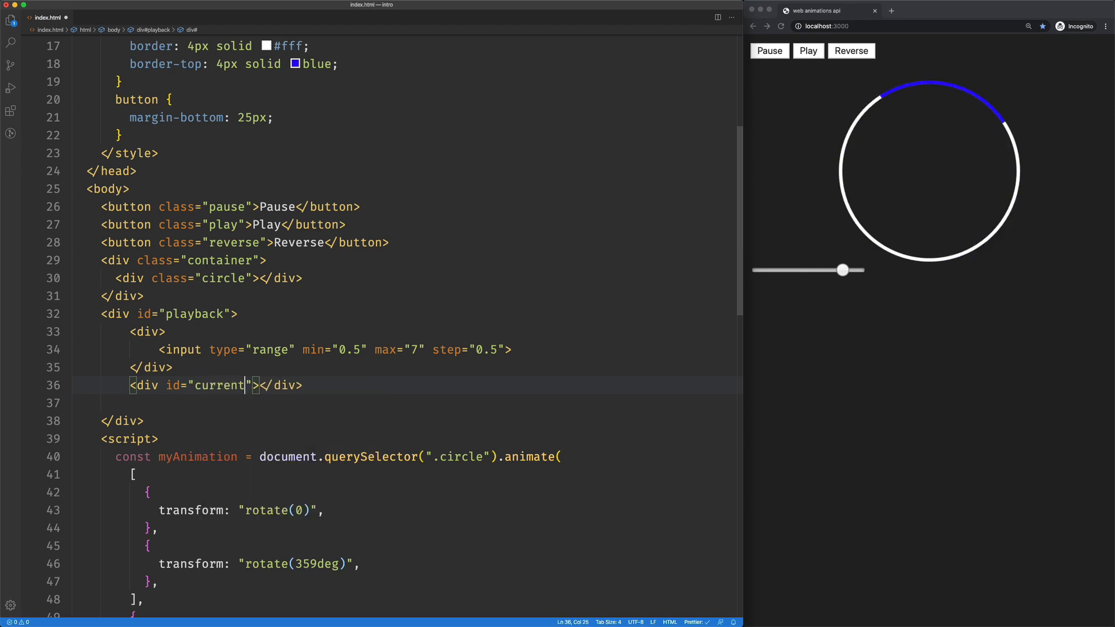
# Step: Give the slider's input tag the id 'range'
pyautogui.click(206, 349)
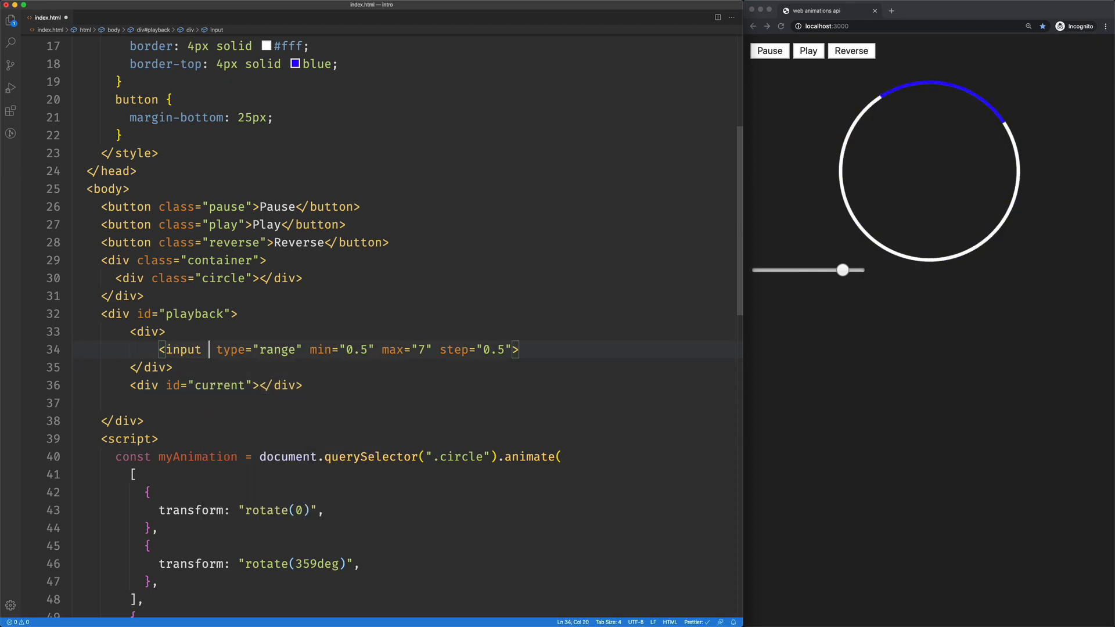
pyautogui.write('id=""')
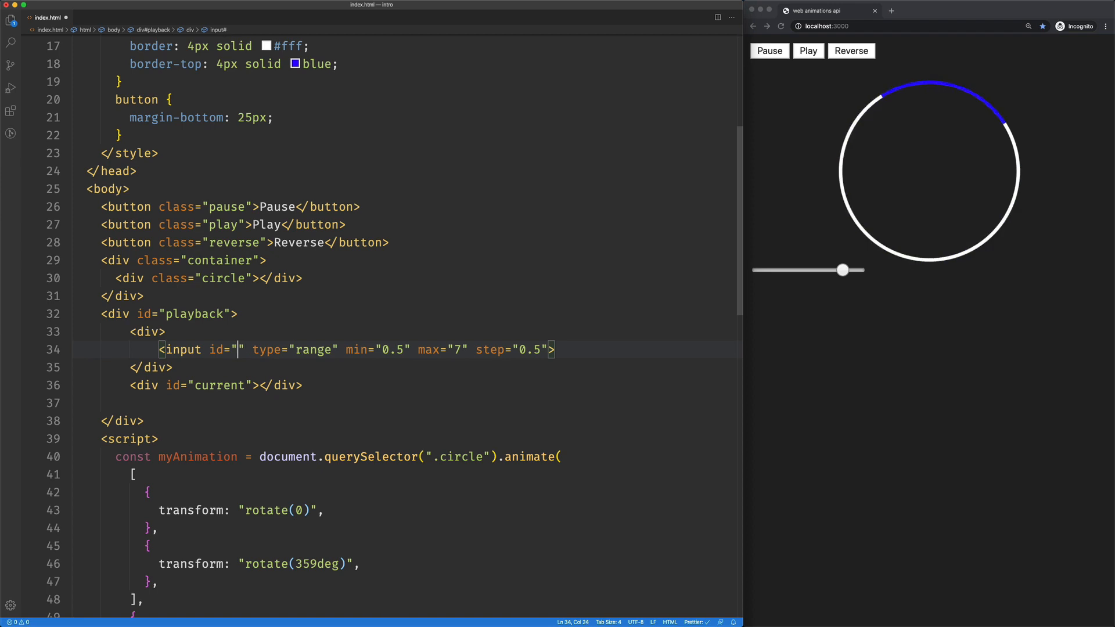
pyautogui.write('range')
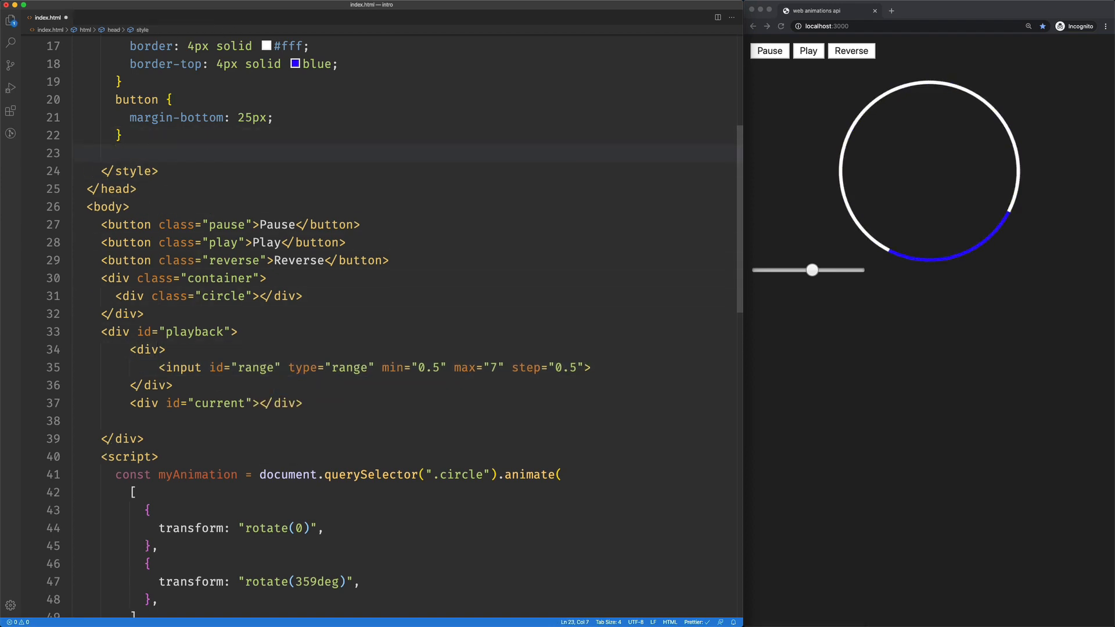
# Step: Add a #playback rule: display flex, justify-content center, align-items center
pyautogui.write('#playbac')
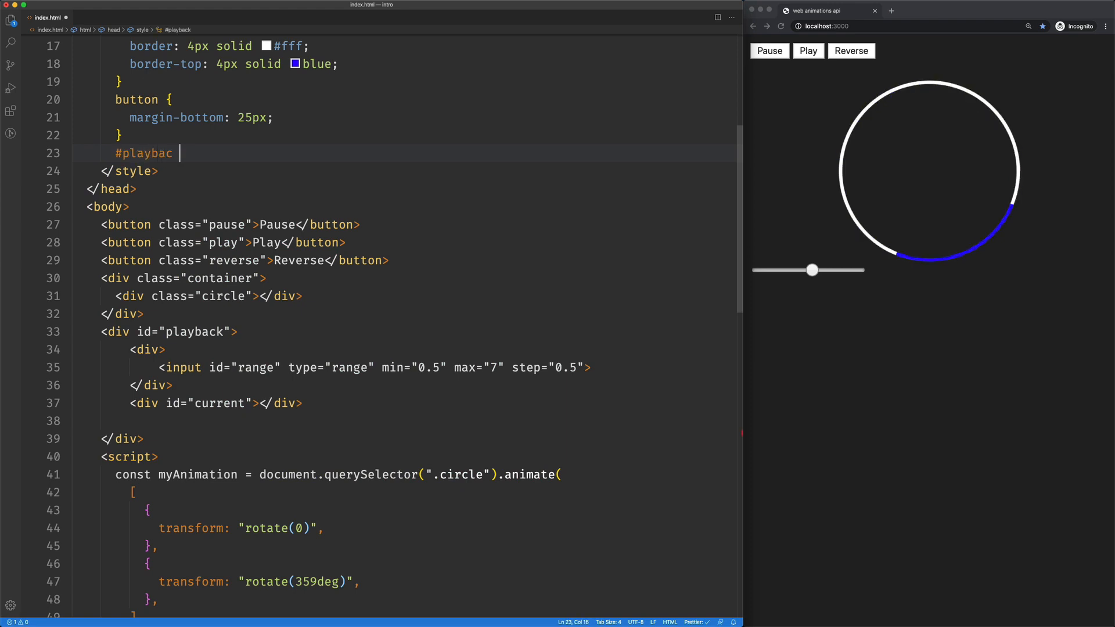
pyautogui.write('k {')
pyautogui.write('d')
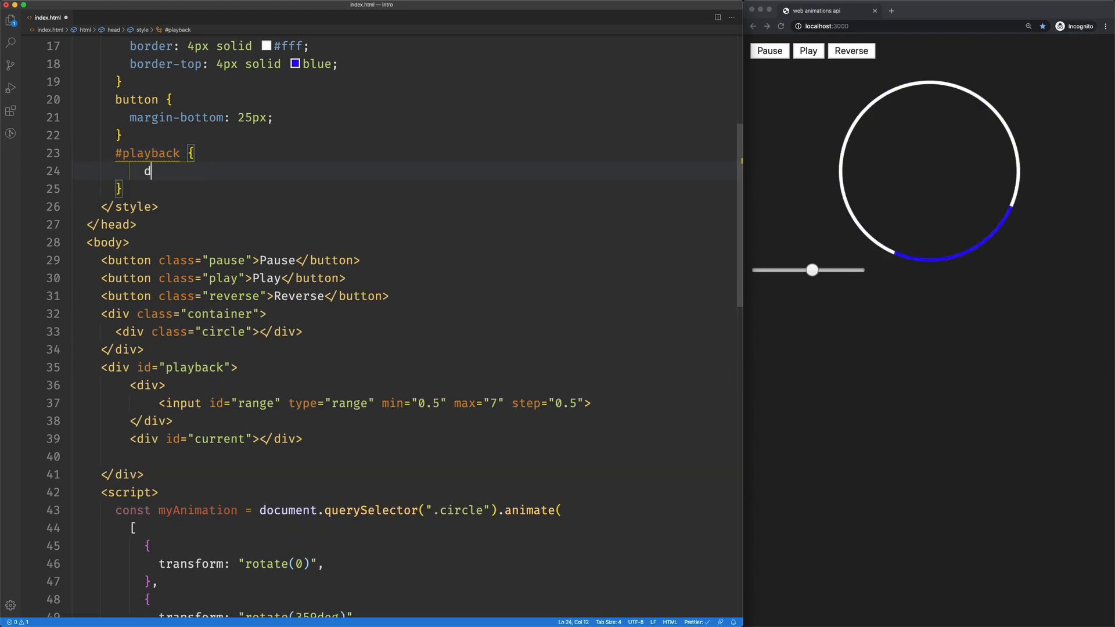
pyautogui.write('isplay: flex;')
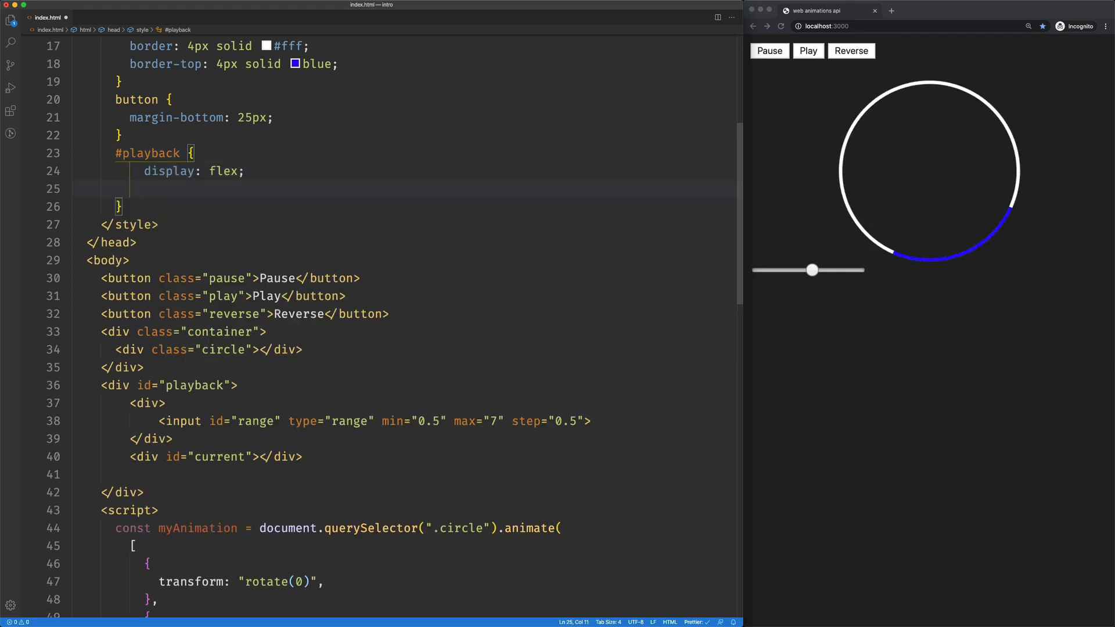
pyautogui.write('justify-content: center;')
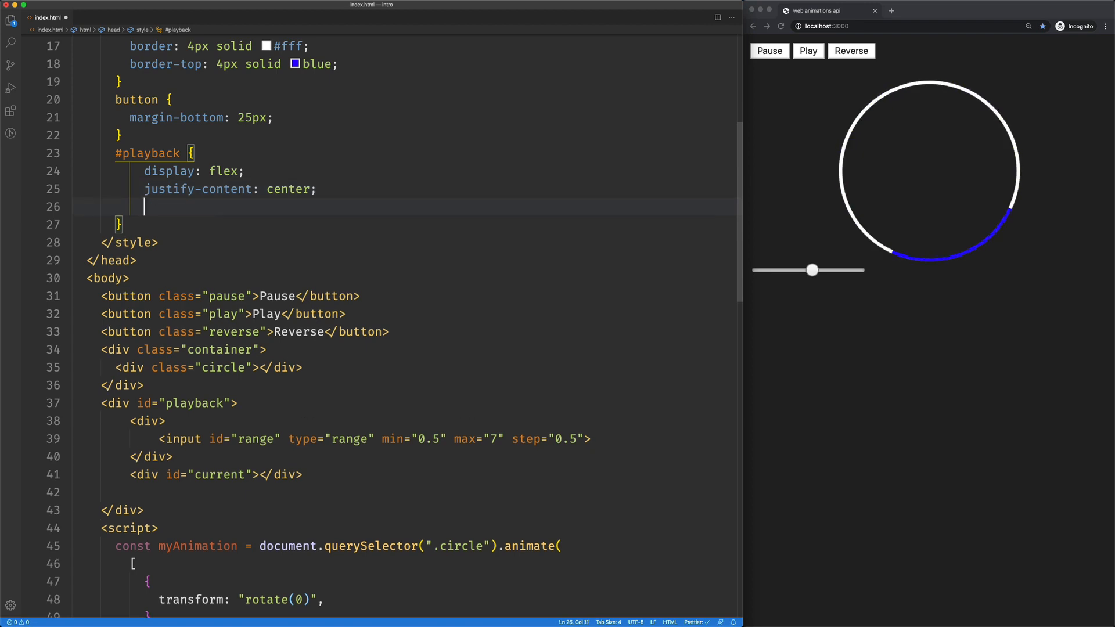
pyautogui.write('align-items: center;')
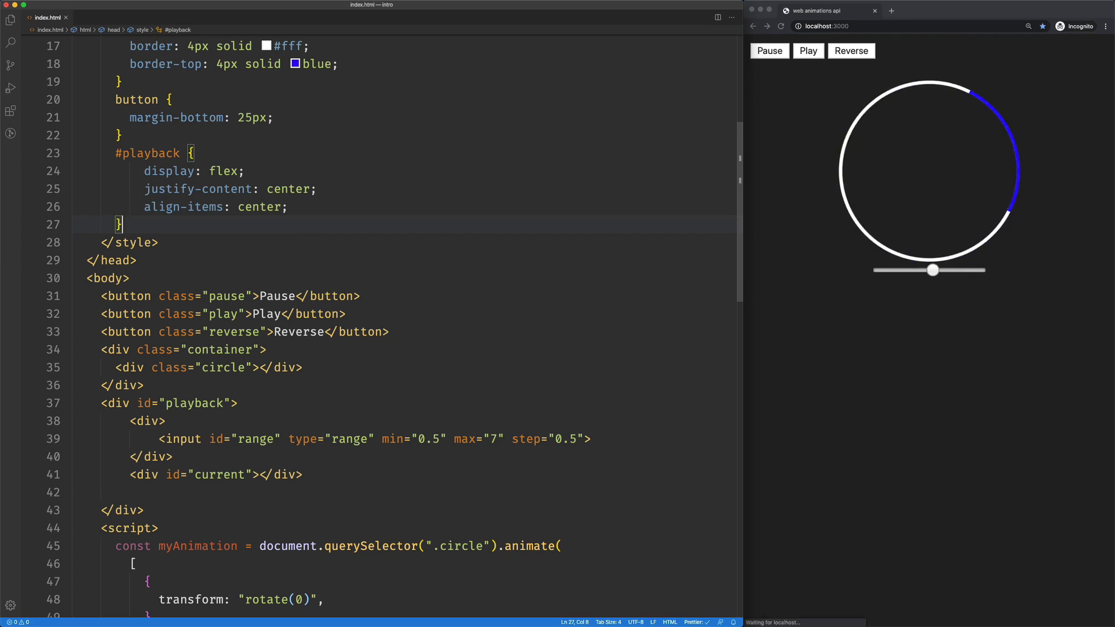
pyautogui.click(281, 474)
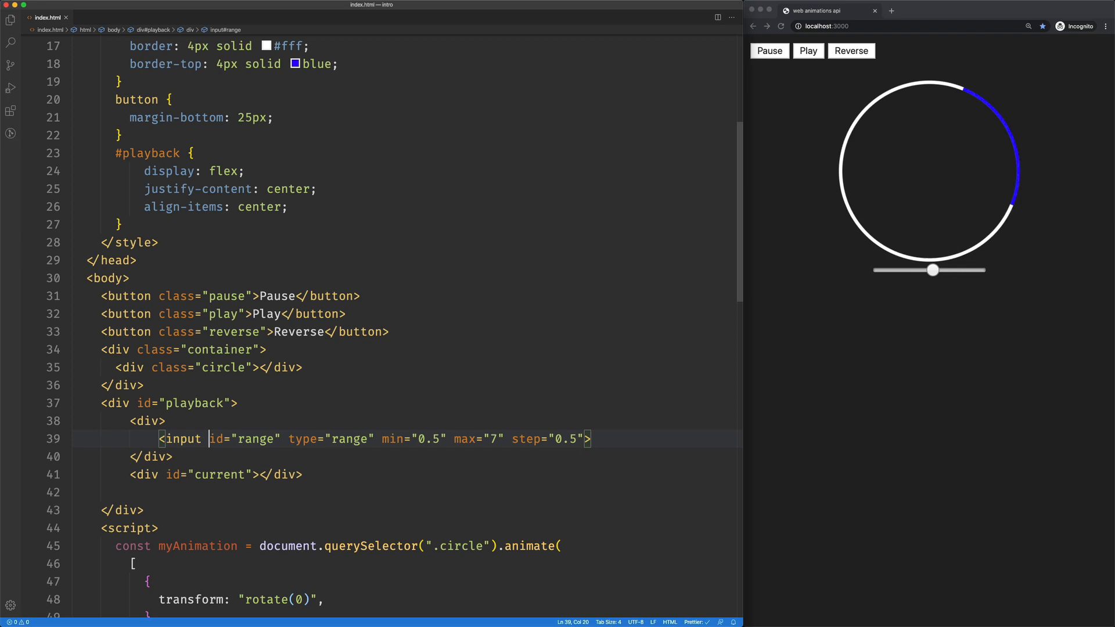
# Step: Set the slider's value to 1 and show 1 in the current div
pyautogui.write('value="1')
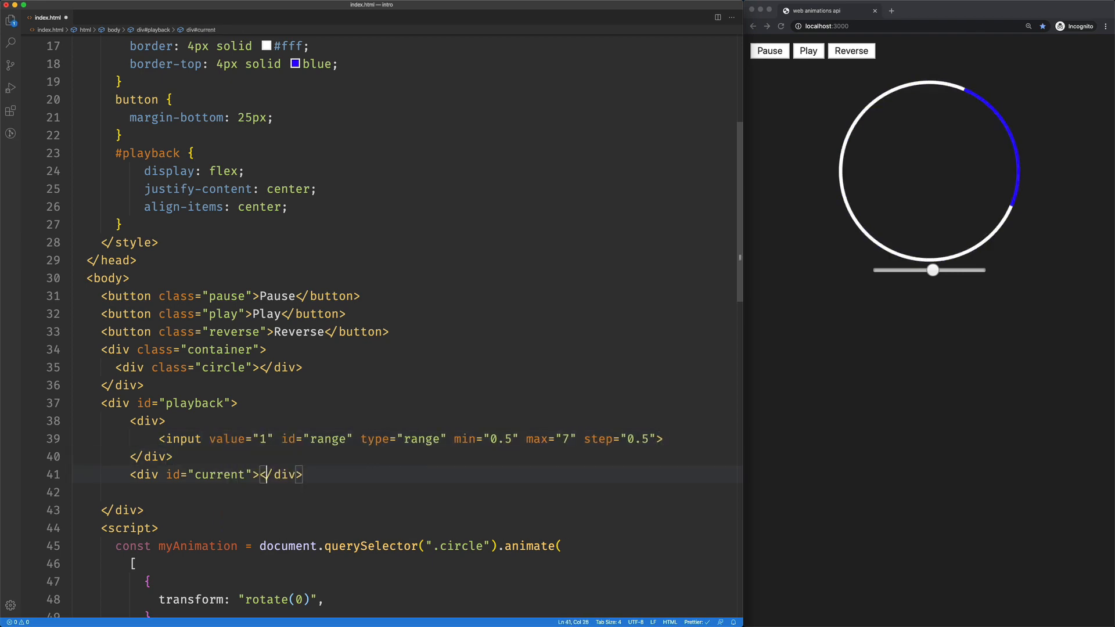
pyautogui.write('1')
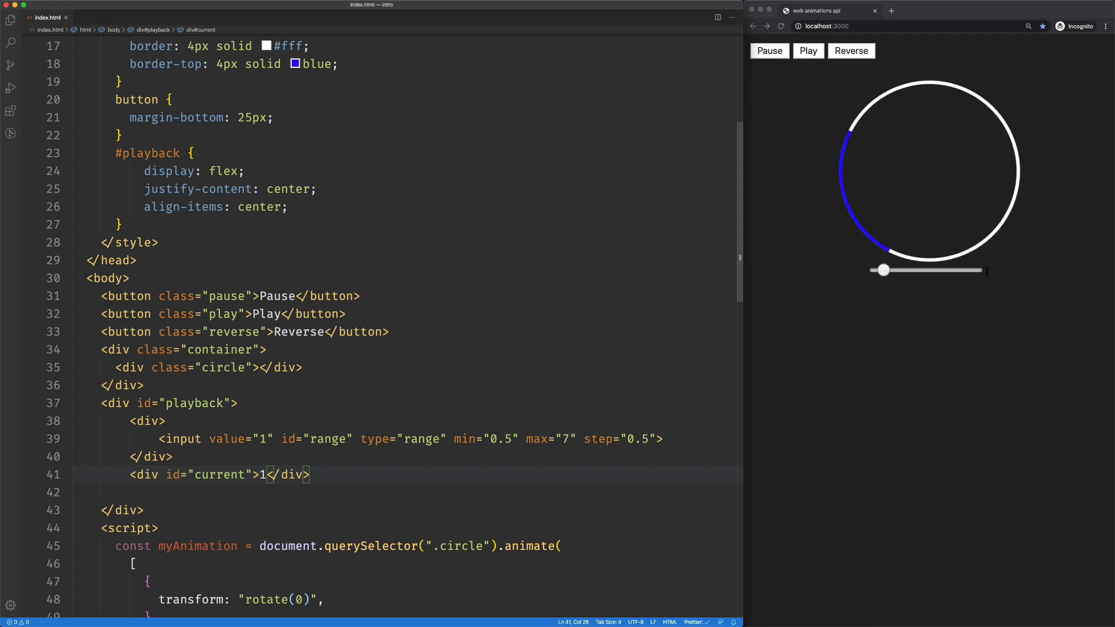
# Step: Add a #current rule with color #fff after the #playback rule
pyautogui.press('Enter')
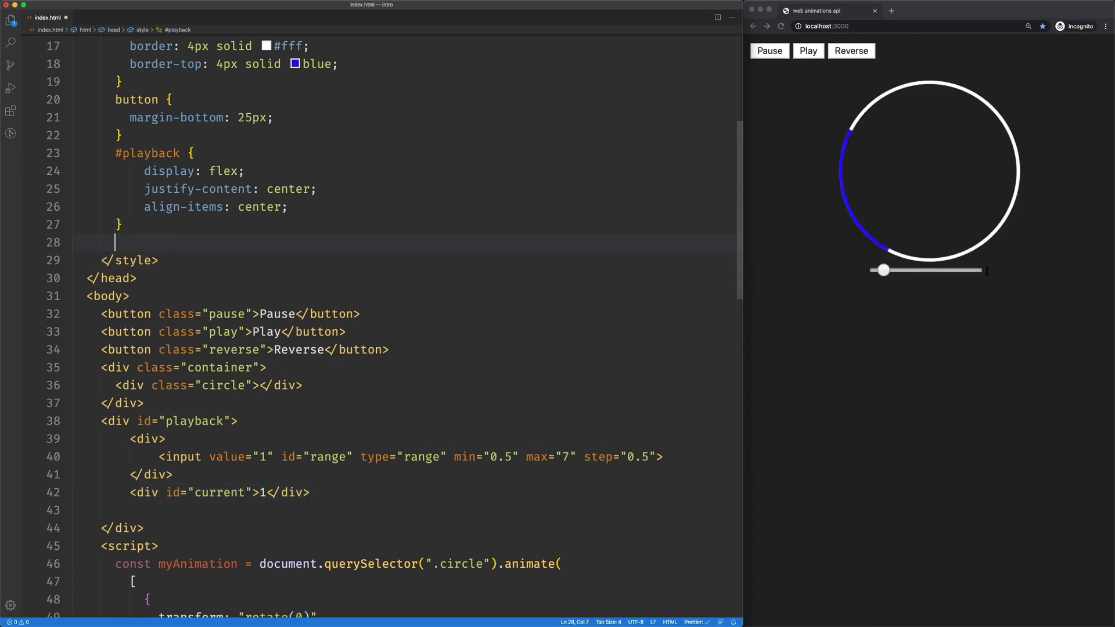
pyautogui.write('#current')
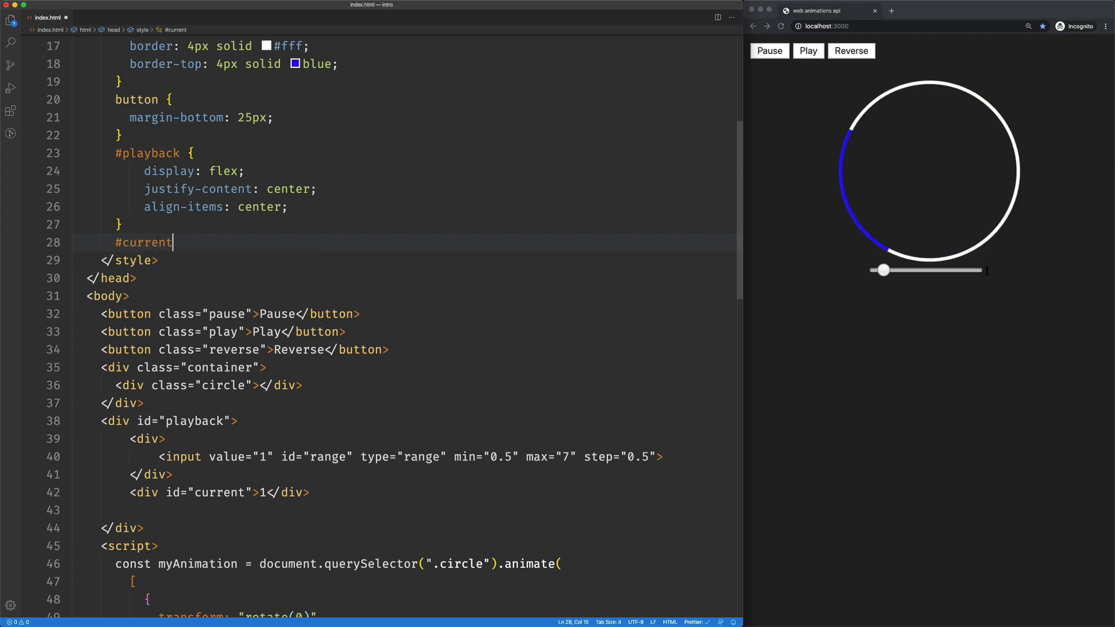
pyautogui.write('{')
pyautogui.write('color: #fff;')
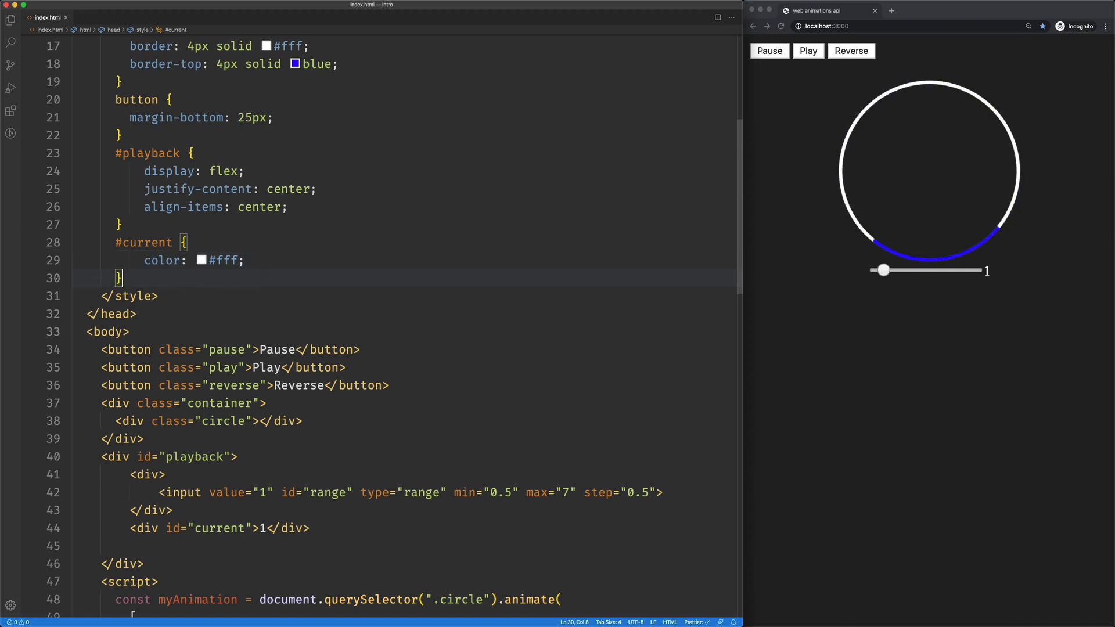
pyautogui.press('enter')
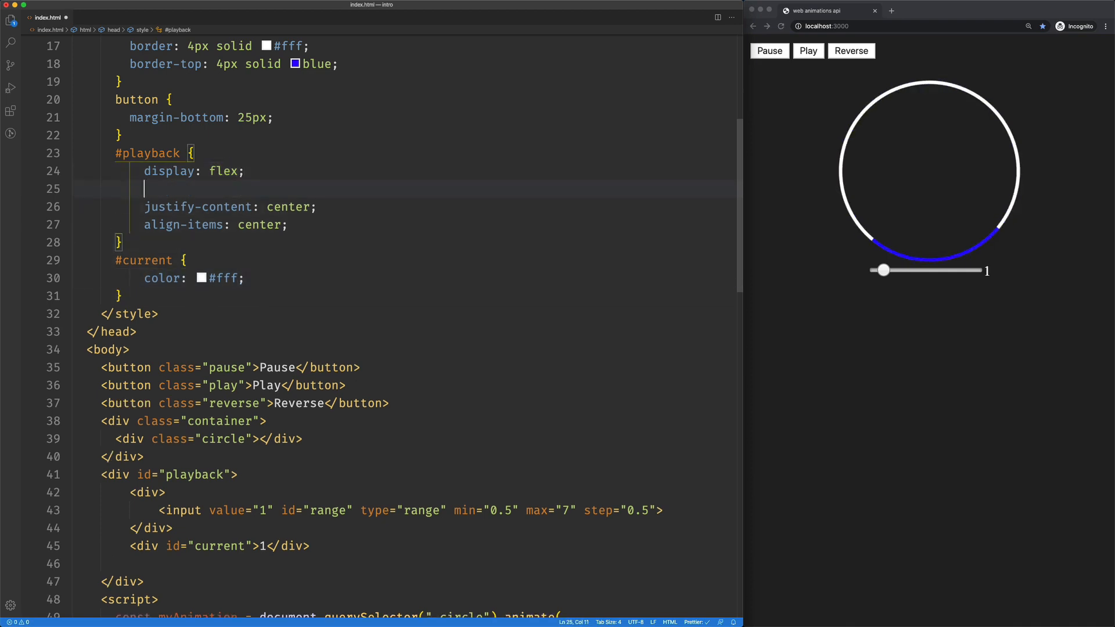
# Step: Add flex-direction: column to #playback and scroll to the script's end
pyautogui.write('flex-direction: column;')
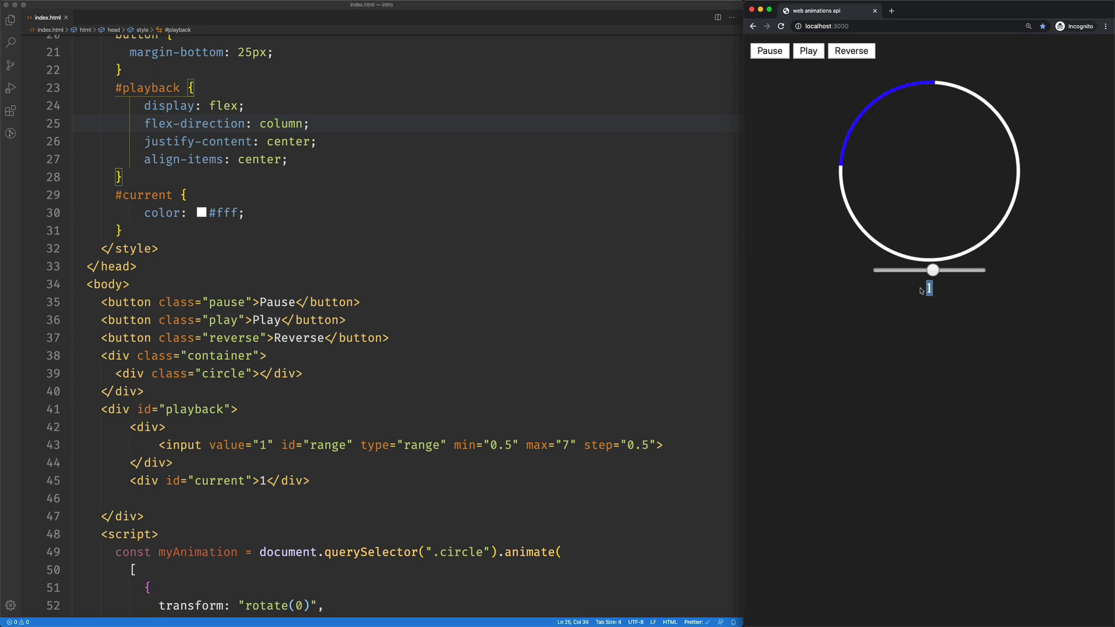
pyautogui.scroll(-3)
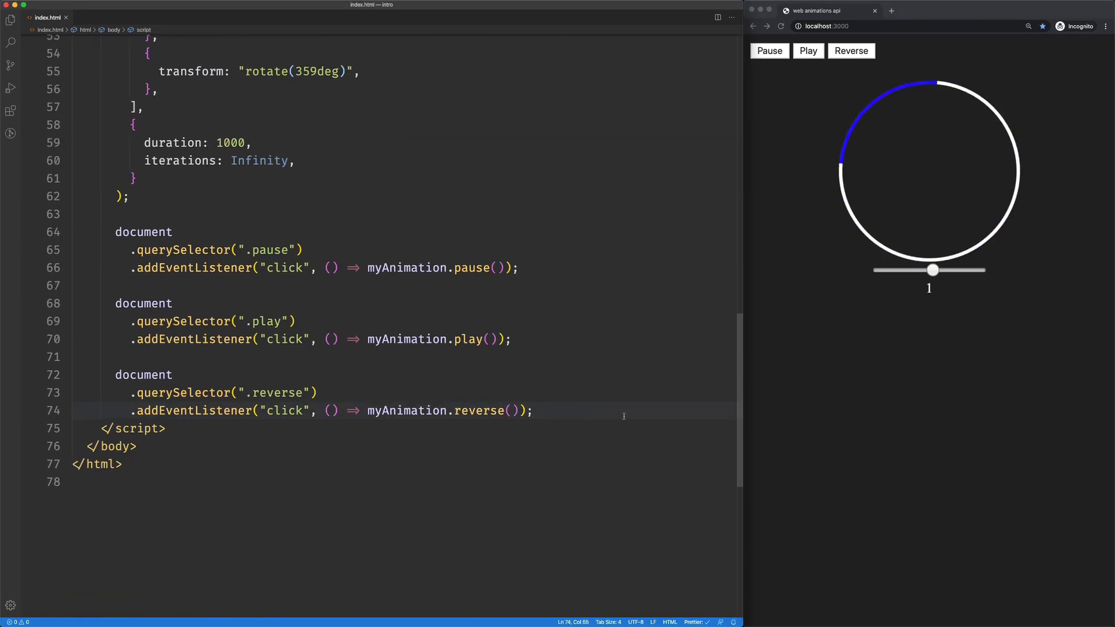
# Step: Attach an 'input' event listener with an arrow function to the 'range' element
pyautogui.write("document.getElementById('')")
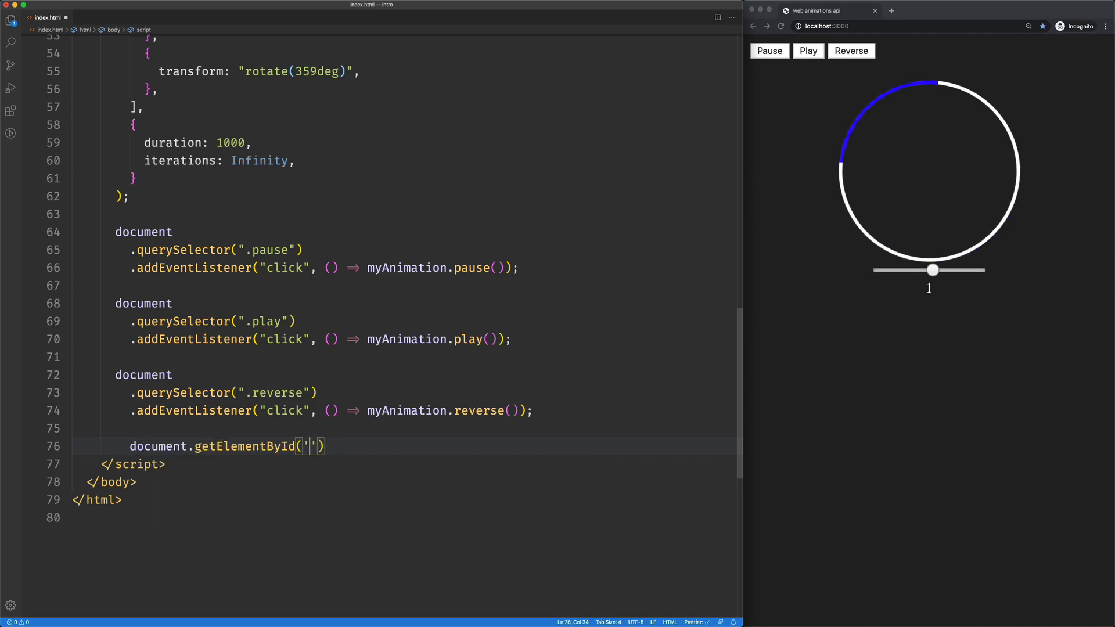
pyautogui.write('ra')
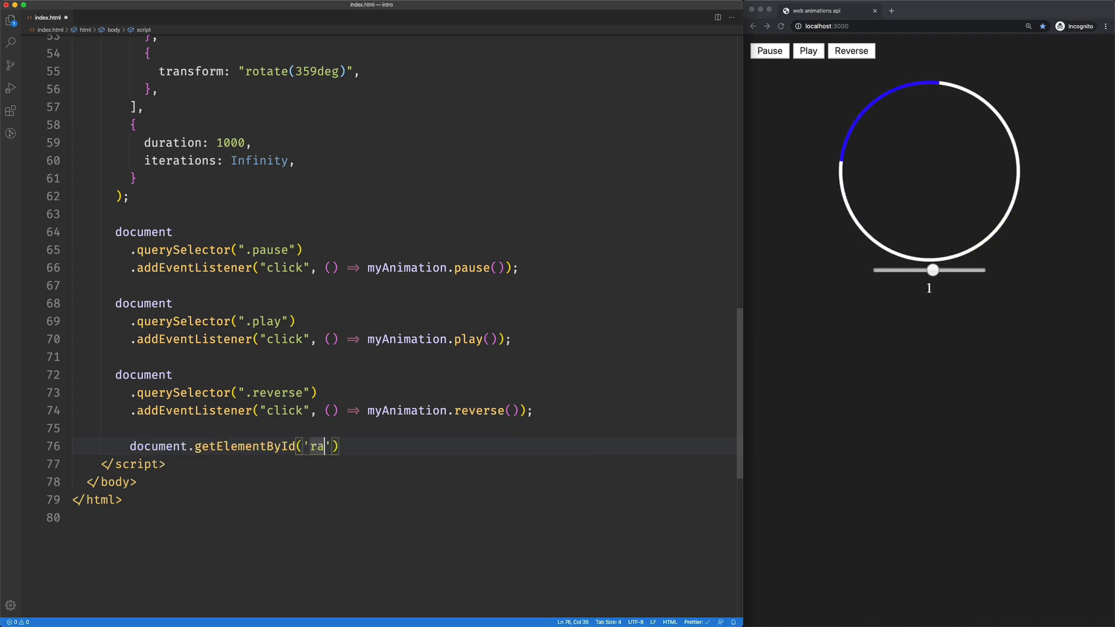
pyautogui.write("nge').aL")
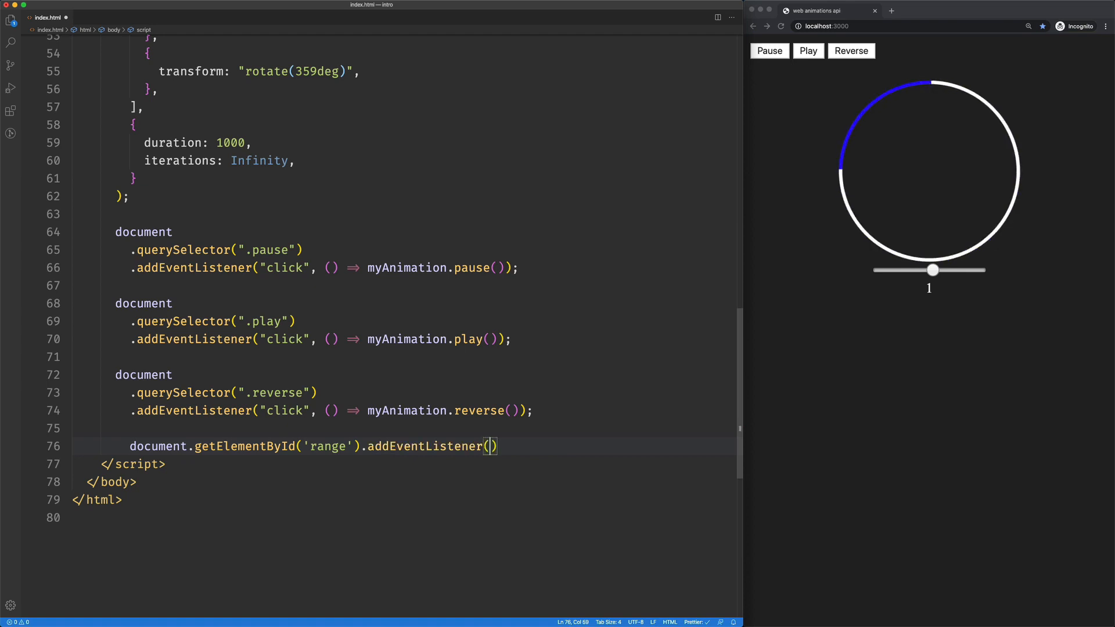
pyautogui.write("'input'")
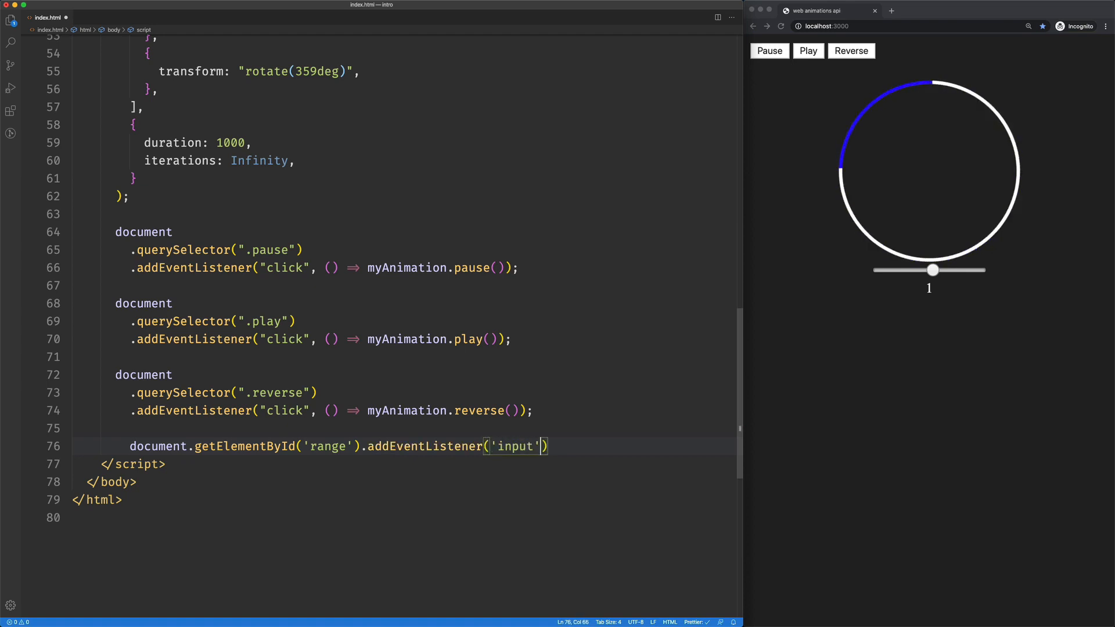
pyautogui.write(', ()')
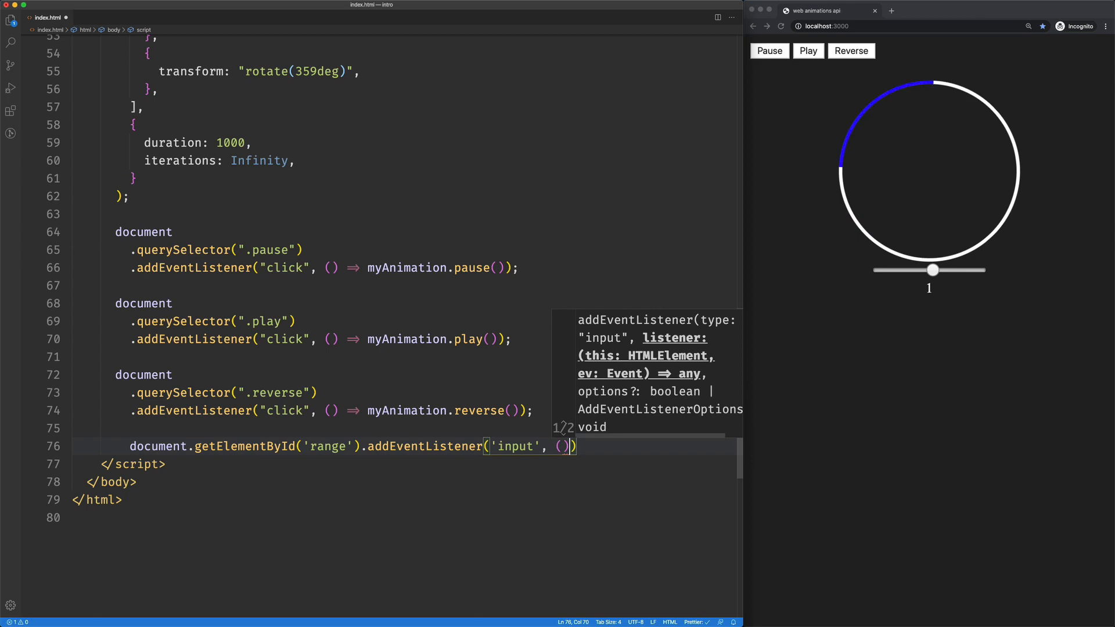
pyautogui.write('=> {}')
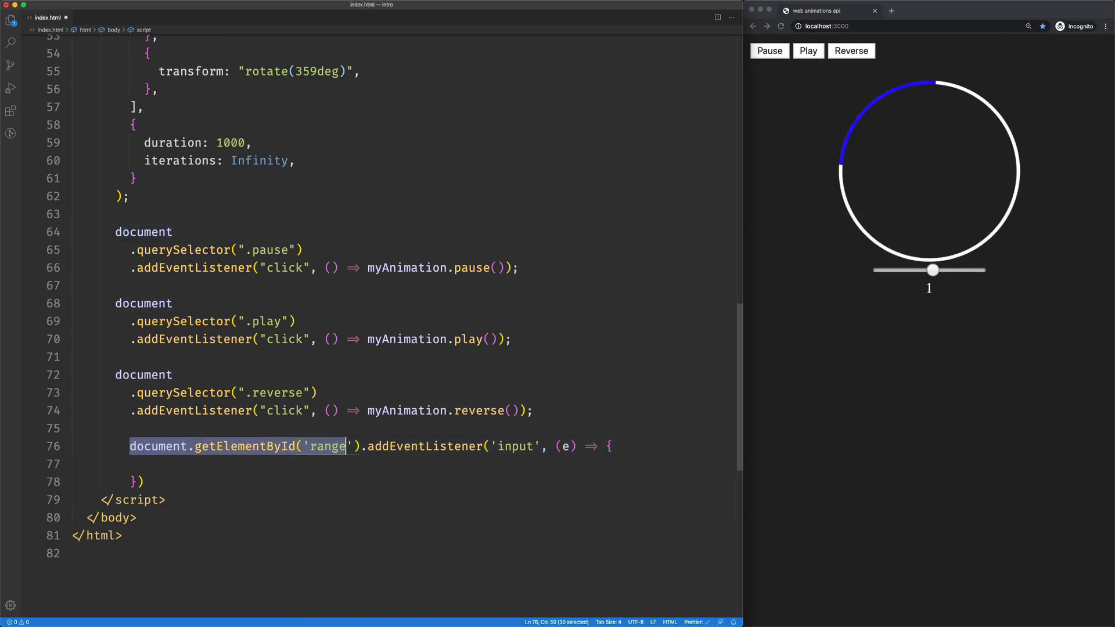
# Step: Start assigning current's innerText inside the listener, with a blank line above
pyautogui.write("document.getElementById('range')")
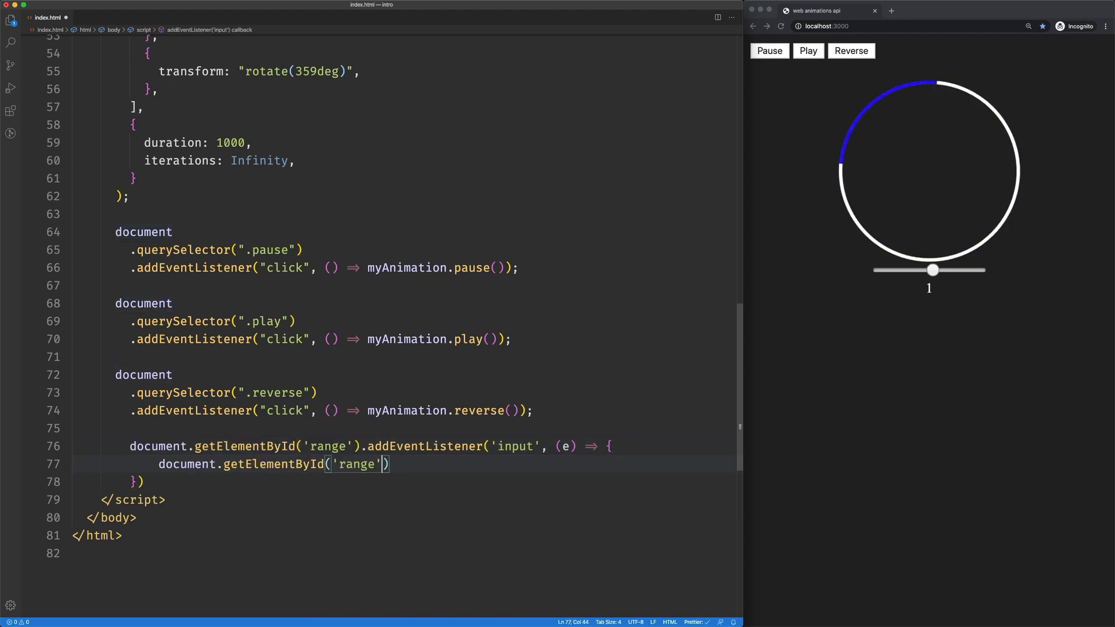
pyautogui.doubleClick(358, 464)
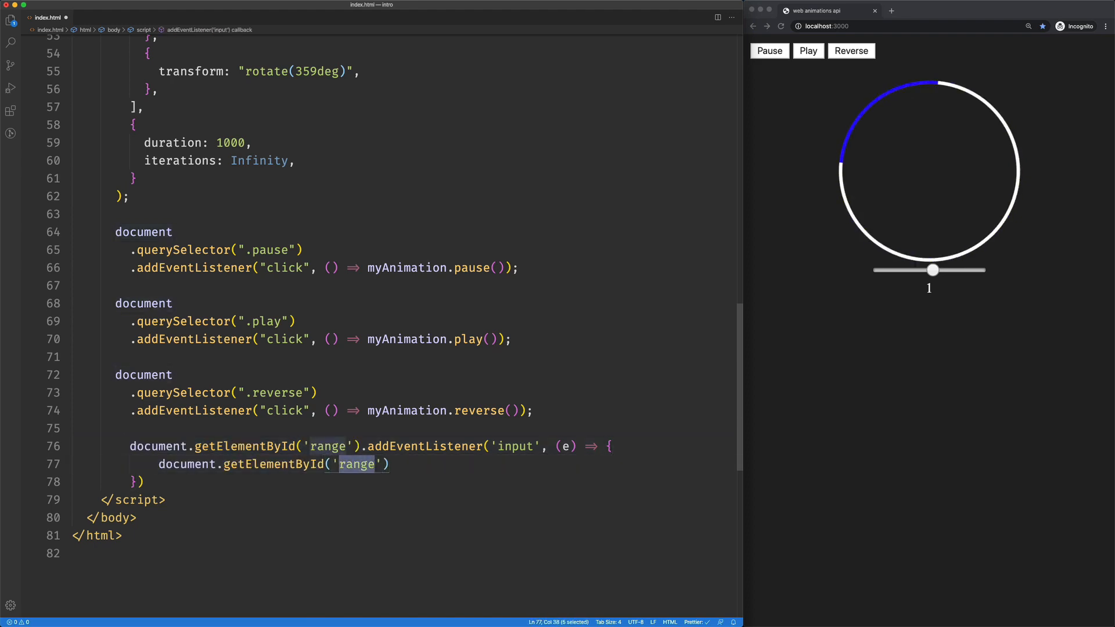
pyautogui.write('current')
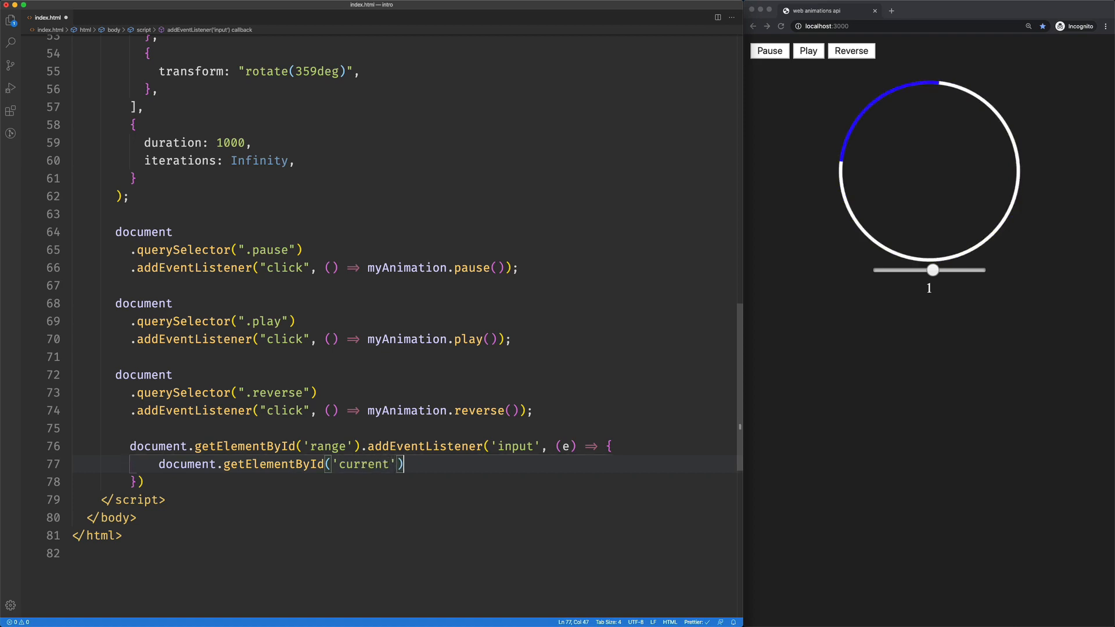
pyautogui.write('.innerText =')
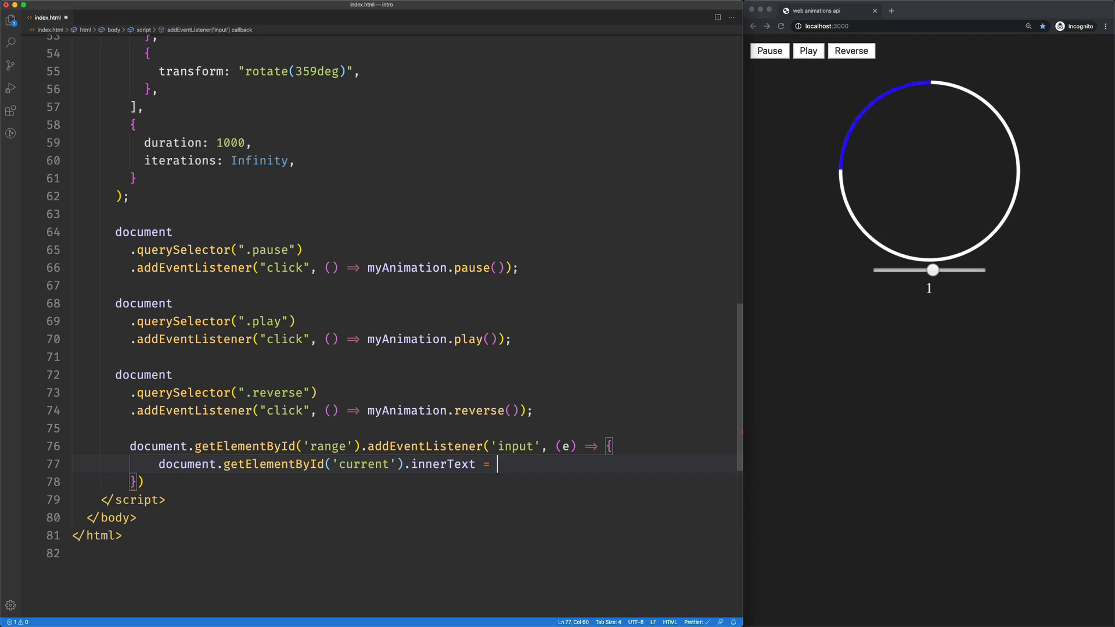
pyautogui.press('Enter')
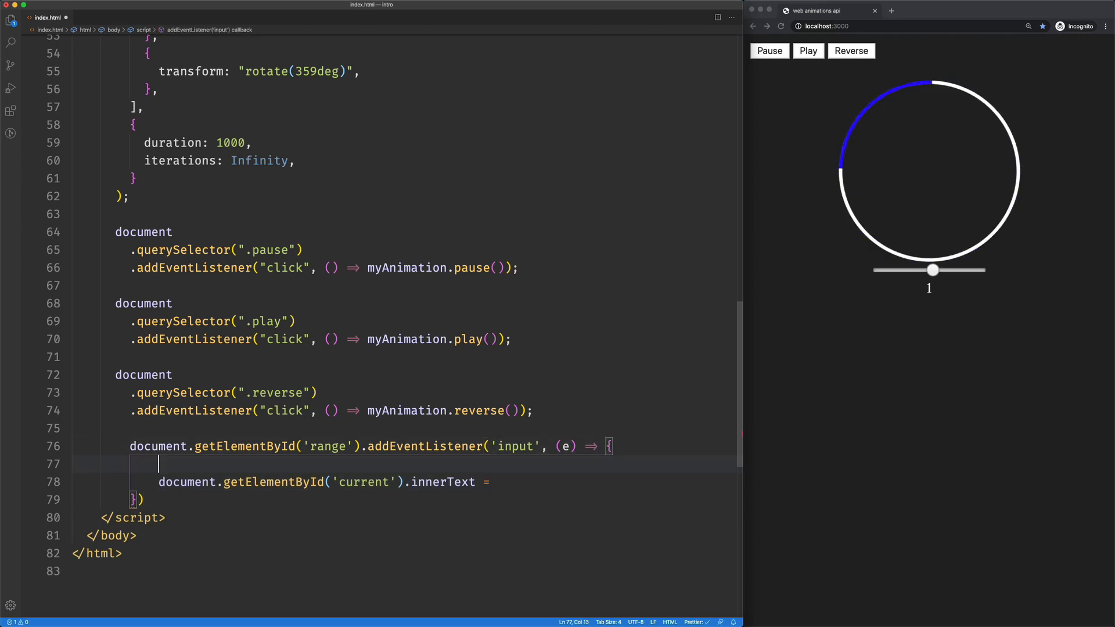
# Step: Store e.target.value in const value and write it to current's innerText
pyautogui.write('const value = e.target.')
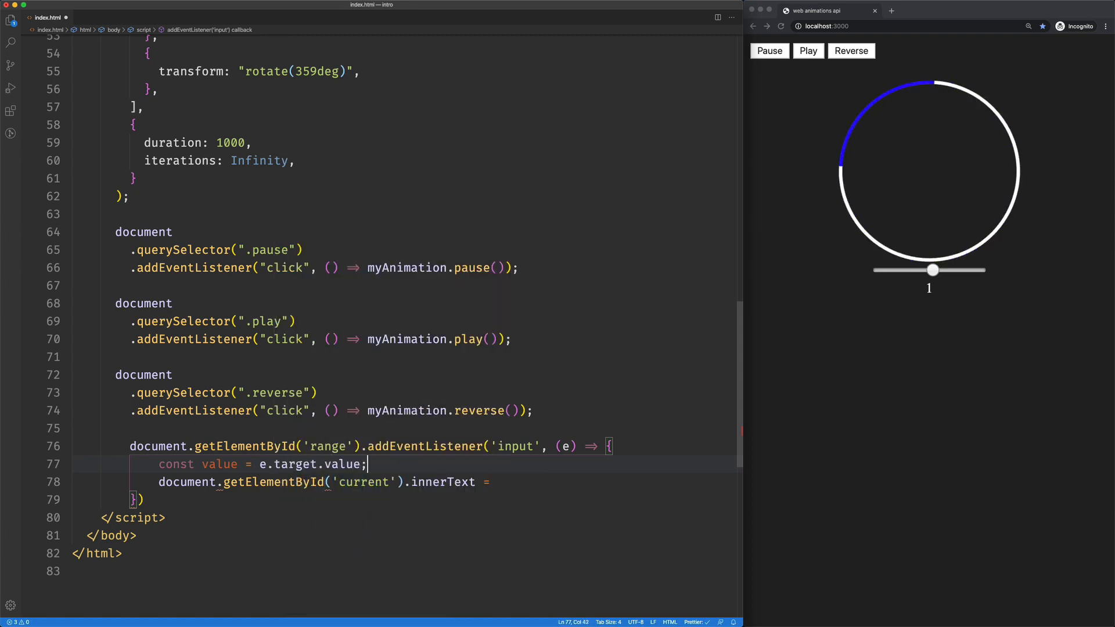
pyautogui.write('value')
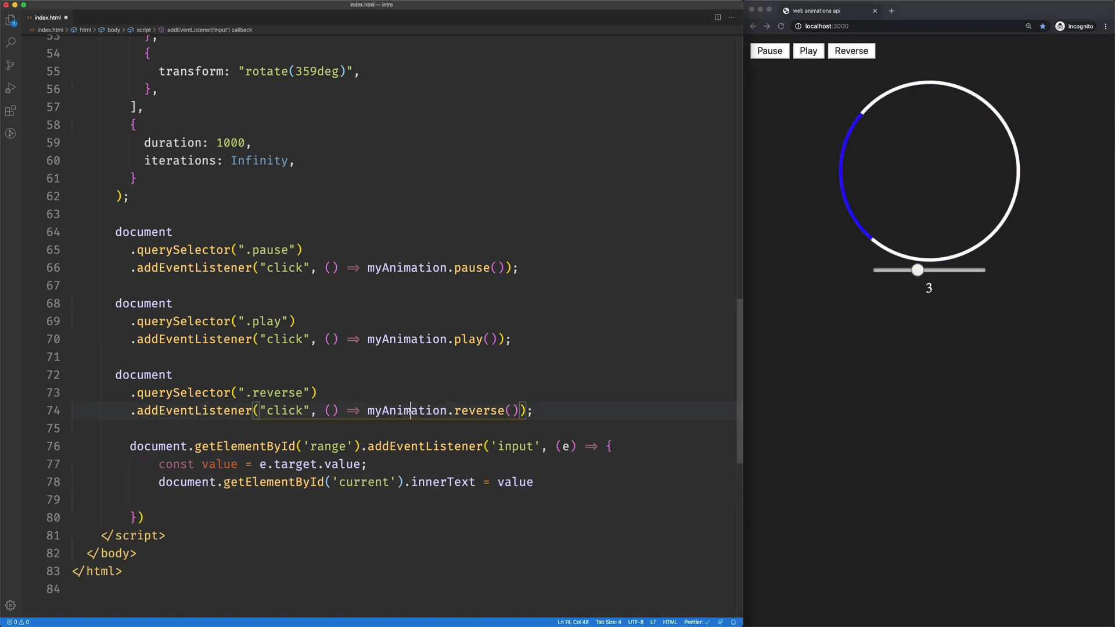
pyautogui.click(295, 500)
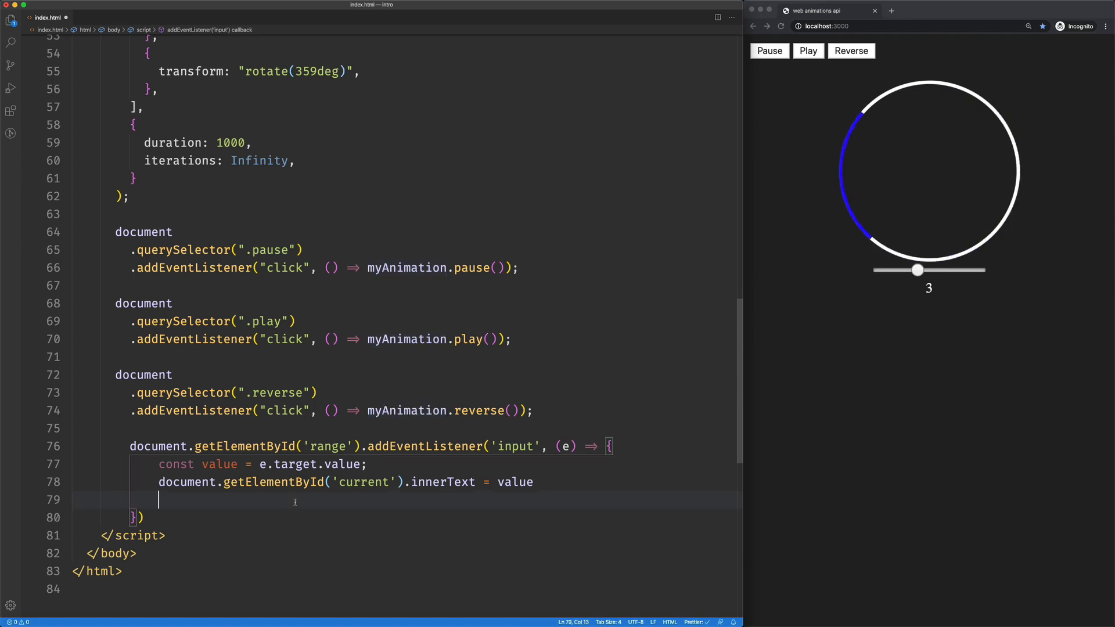
# Step: Set myAnimation.playbackReate to +value on the listener's last line
pyautogui.write('myAnimation.playbackRea')
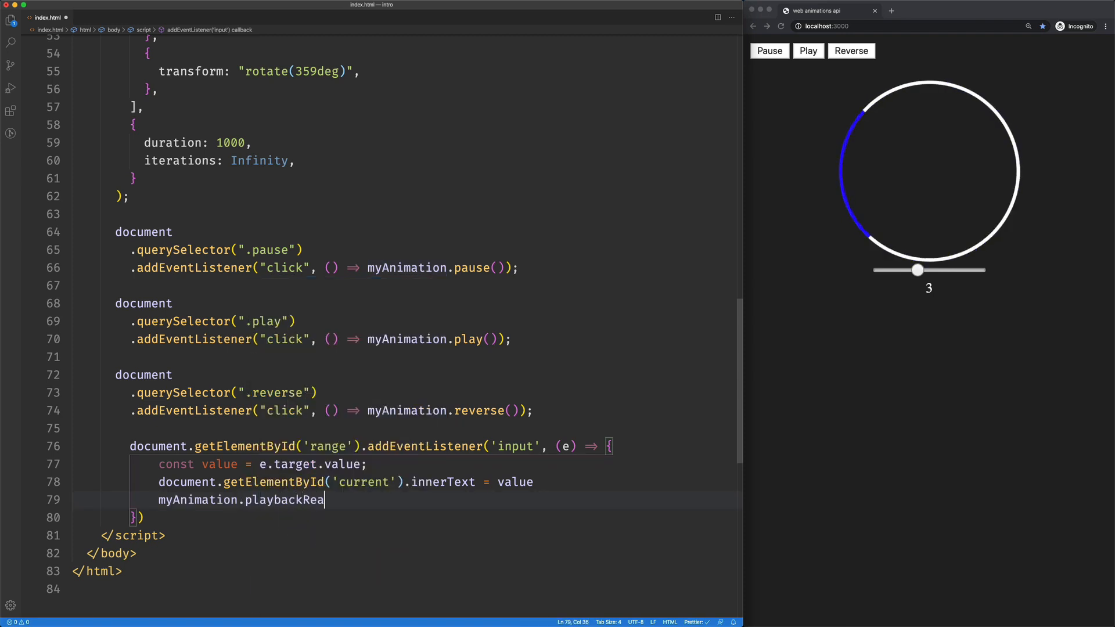
pyautogui.write('te = +')
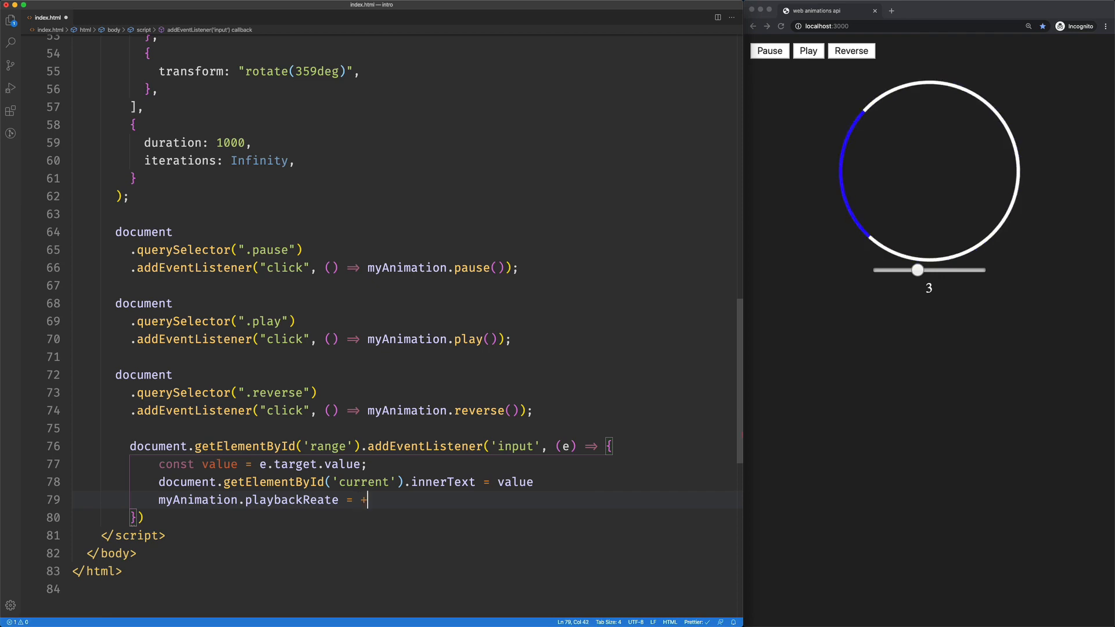
pyautogui.write('v')
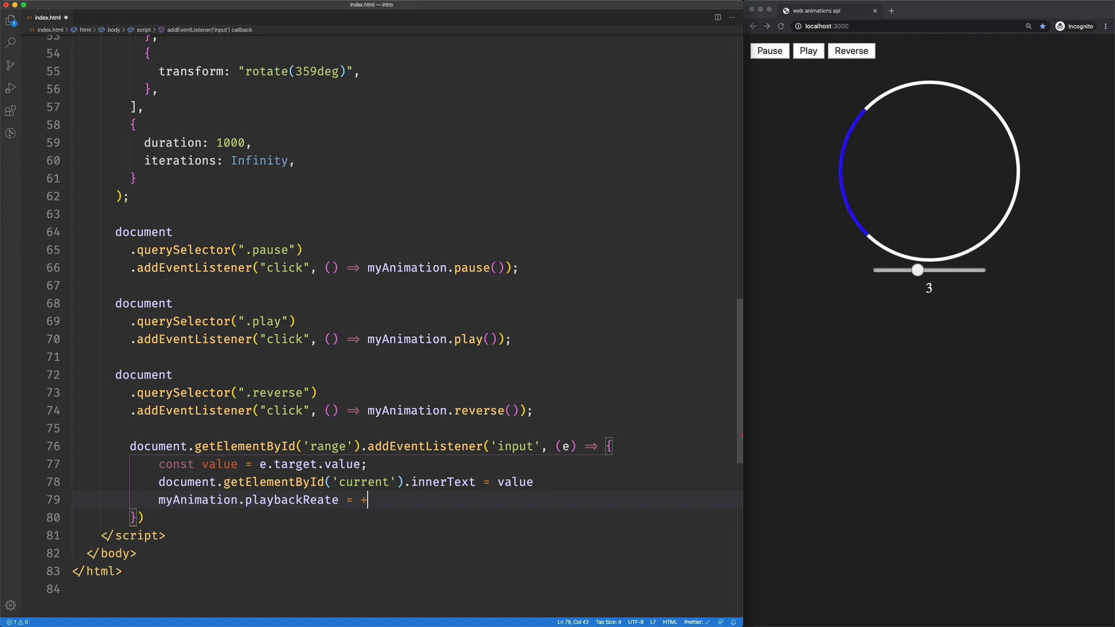
pyautogui.write('value')
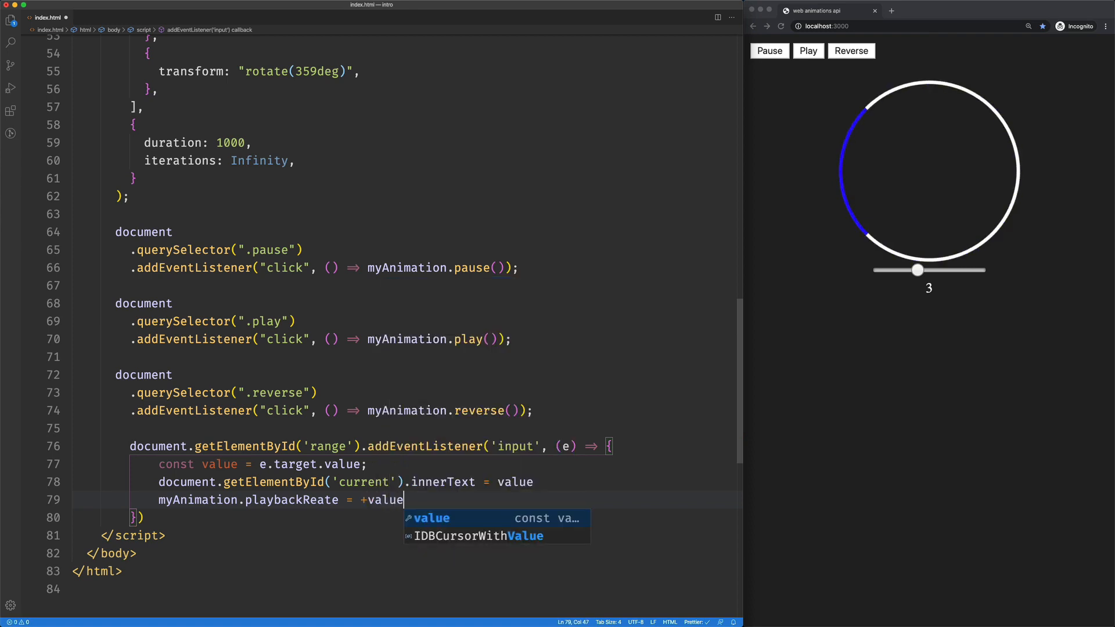